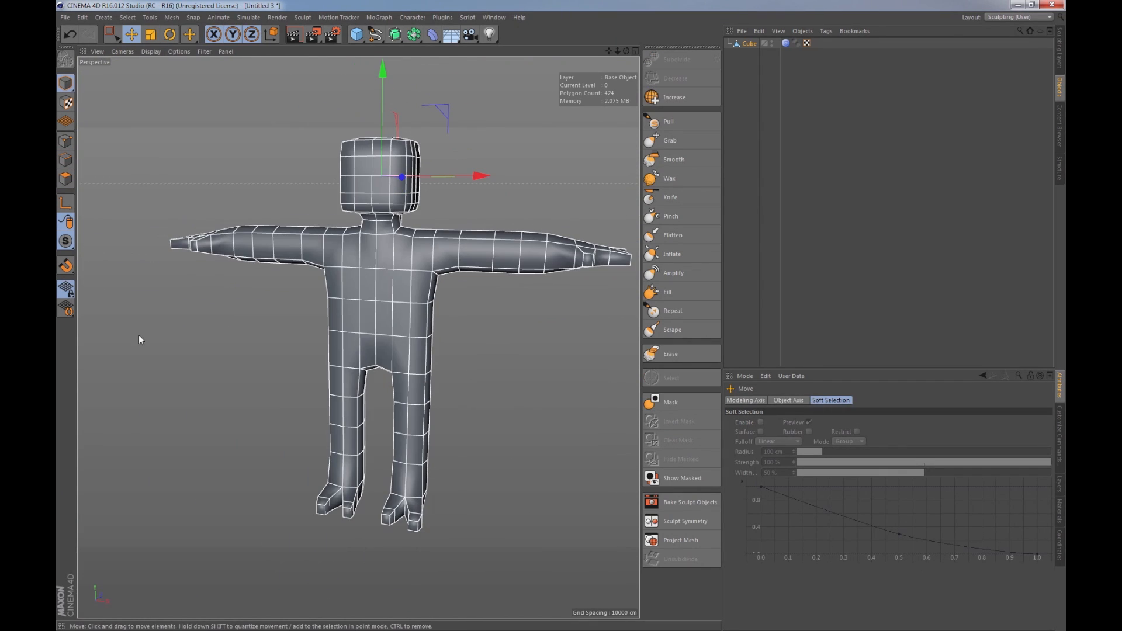
Subdivide and sculpt the figure into a rounded belly, broad shoulders and fleshy arms with Grab and Inflate brushes.
click(673, 159)
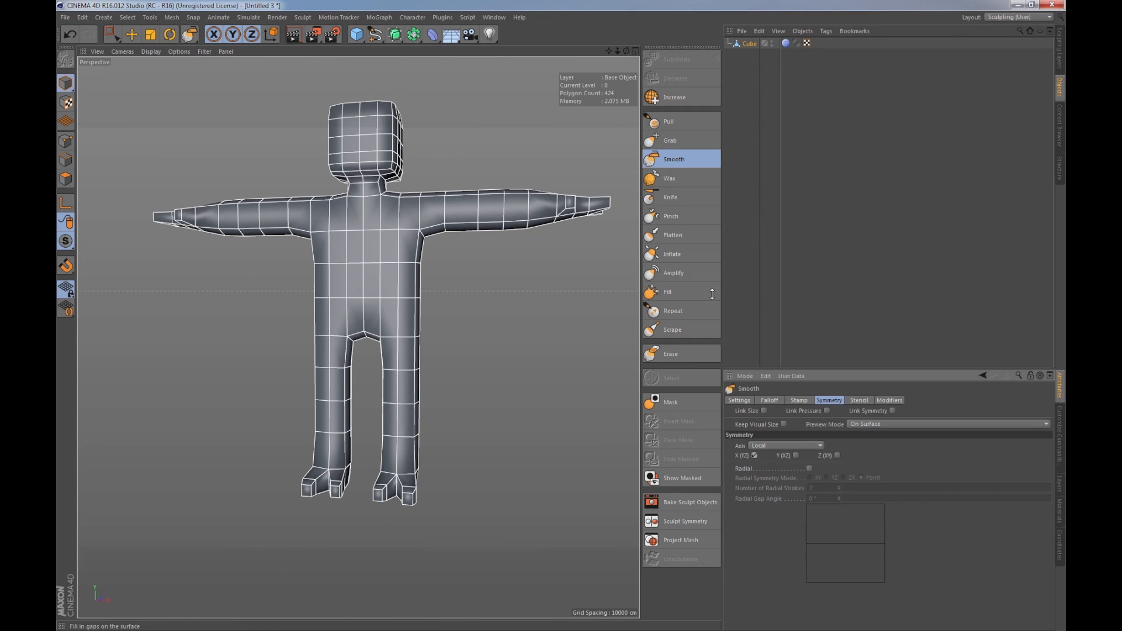
click(668, 178)
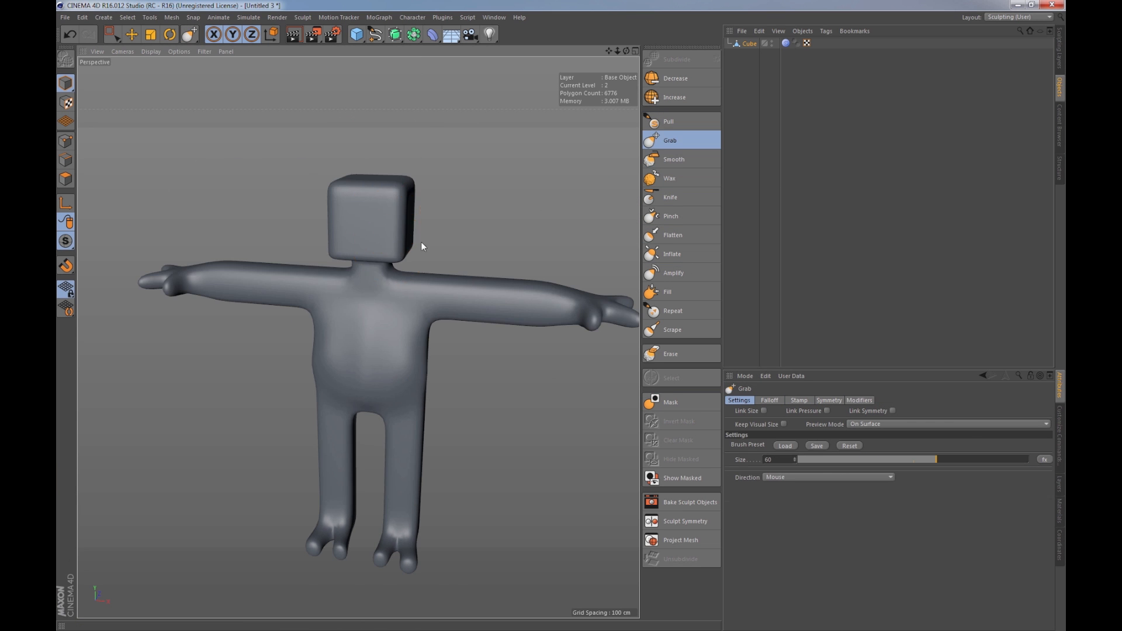
click(676, 58)
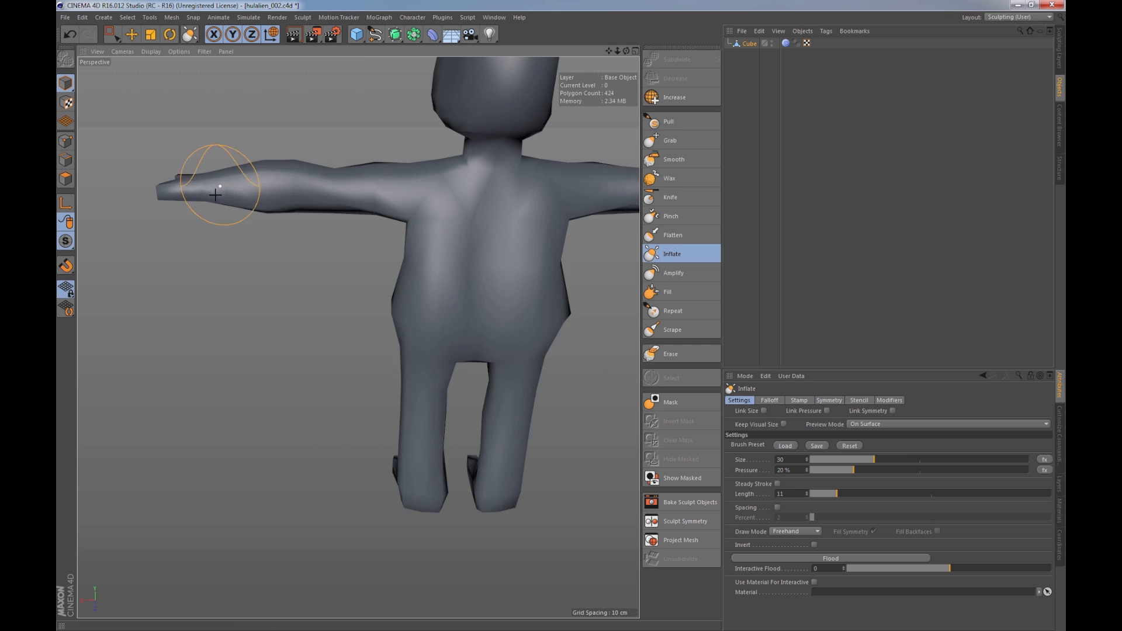
click(667, 121)
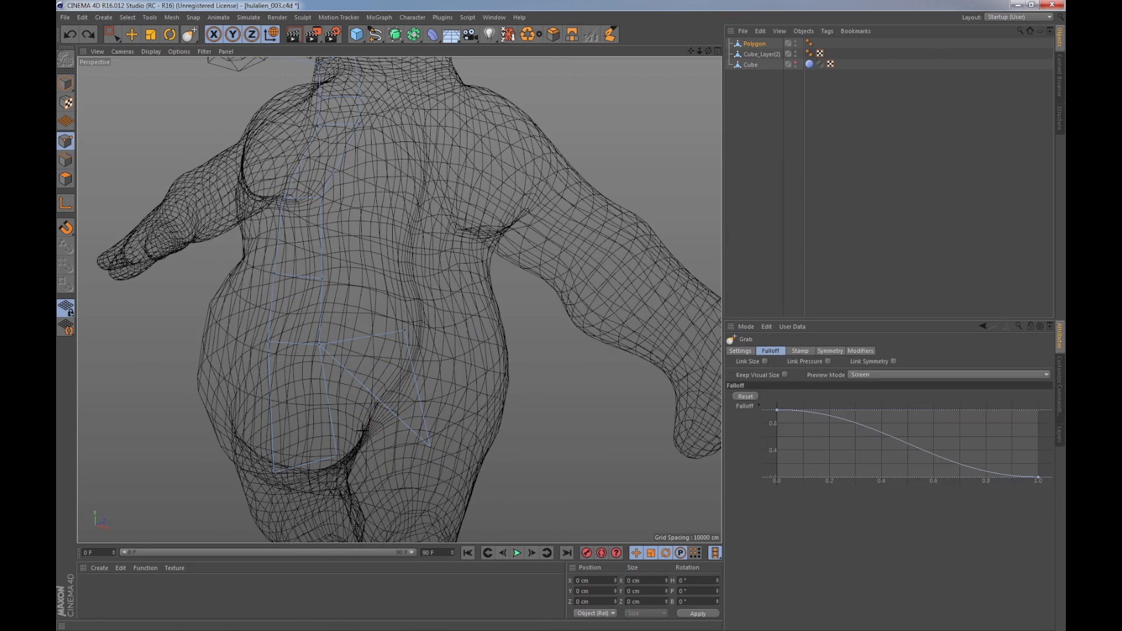
Draw Polygon Pen faces over the torso, along an arm and around the head, nudging points with Move.
click(609, 34)
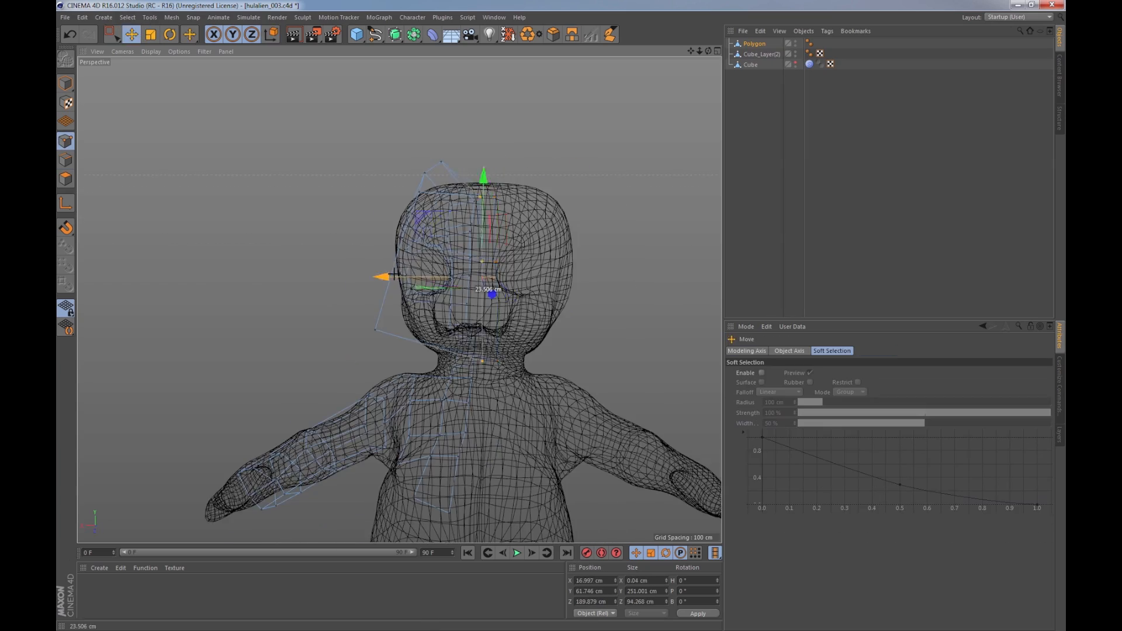
Complete head and shoulder topology, hide the sculpt objects, and knife concentric loops around the eye.
click(189, 34)
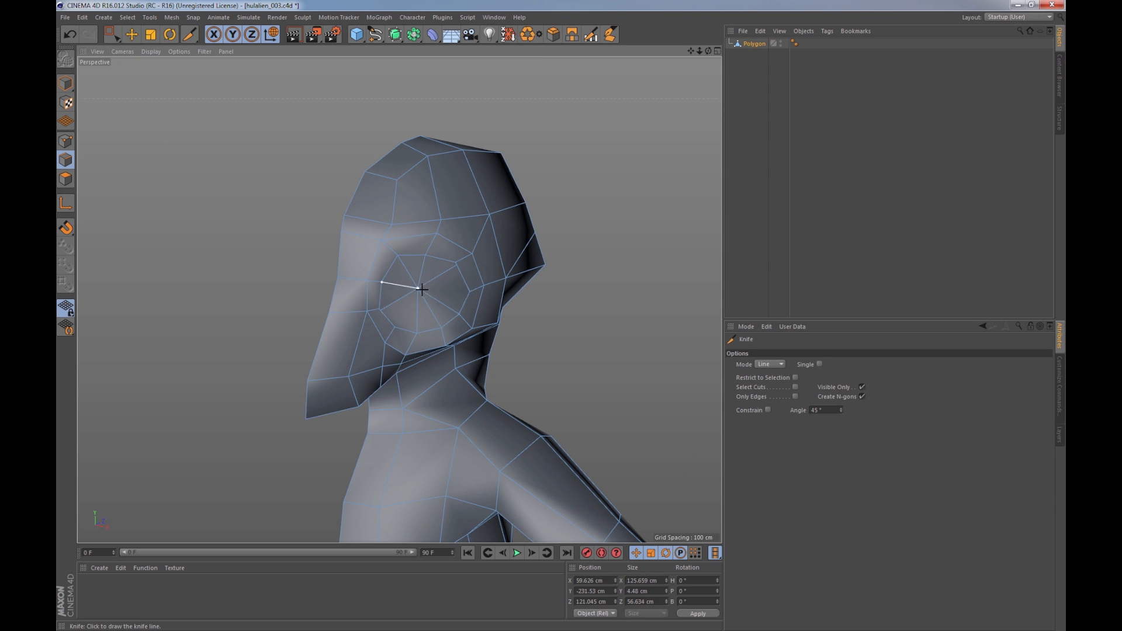
Resize a torso edge loop, knife new edges, and move jaw and neck points to reshape the profile.
click(65, 178)
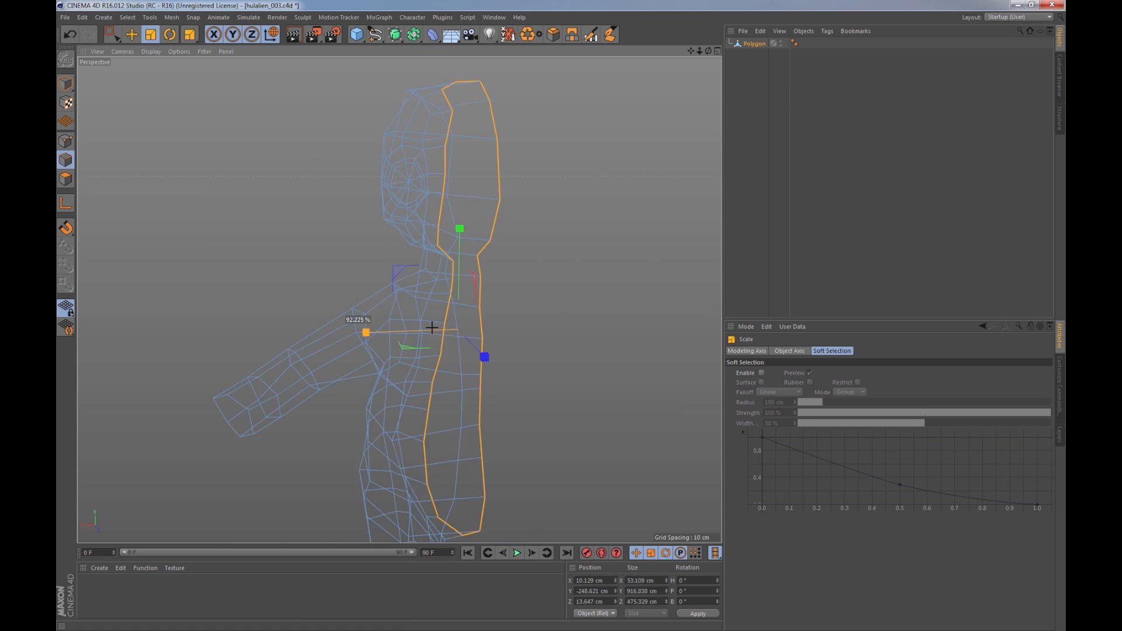
click(189, 34)
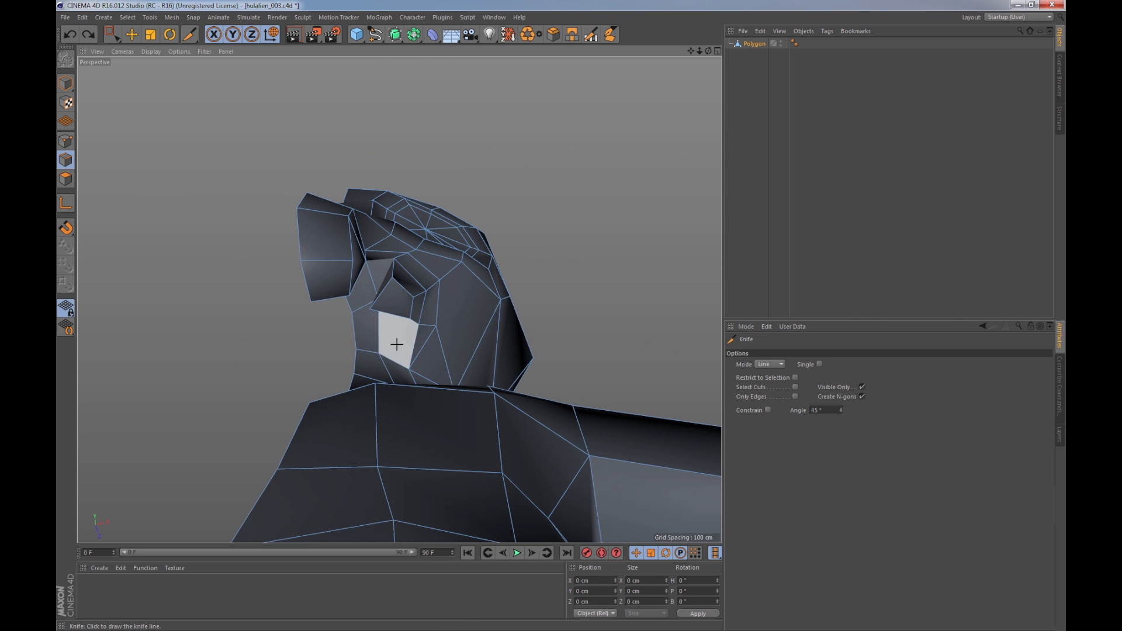
click(130, 34)
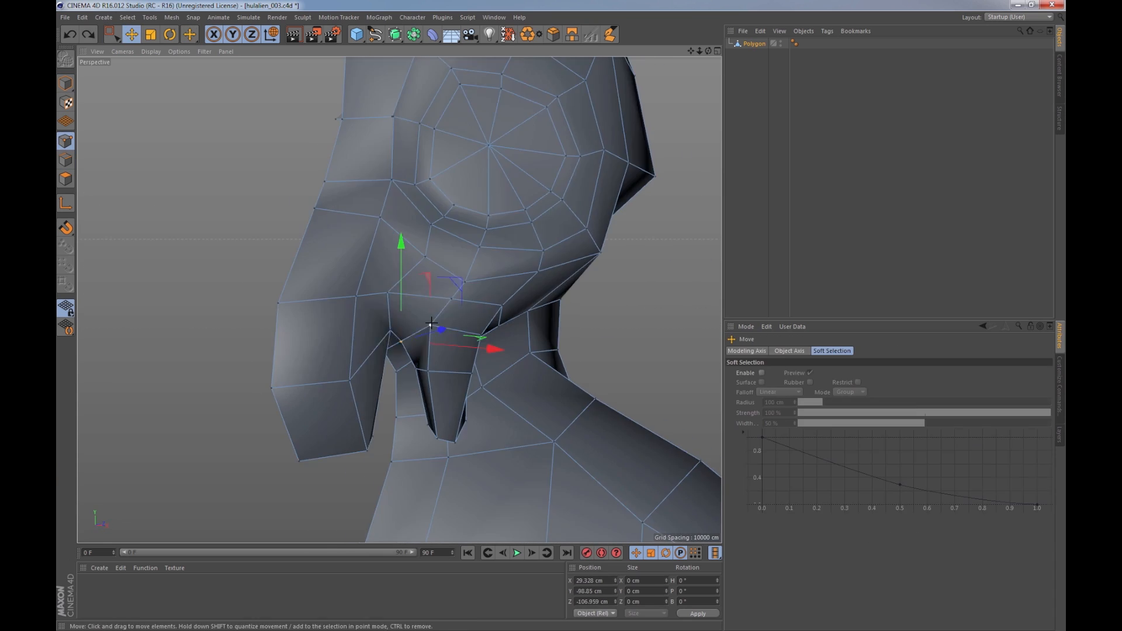